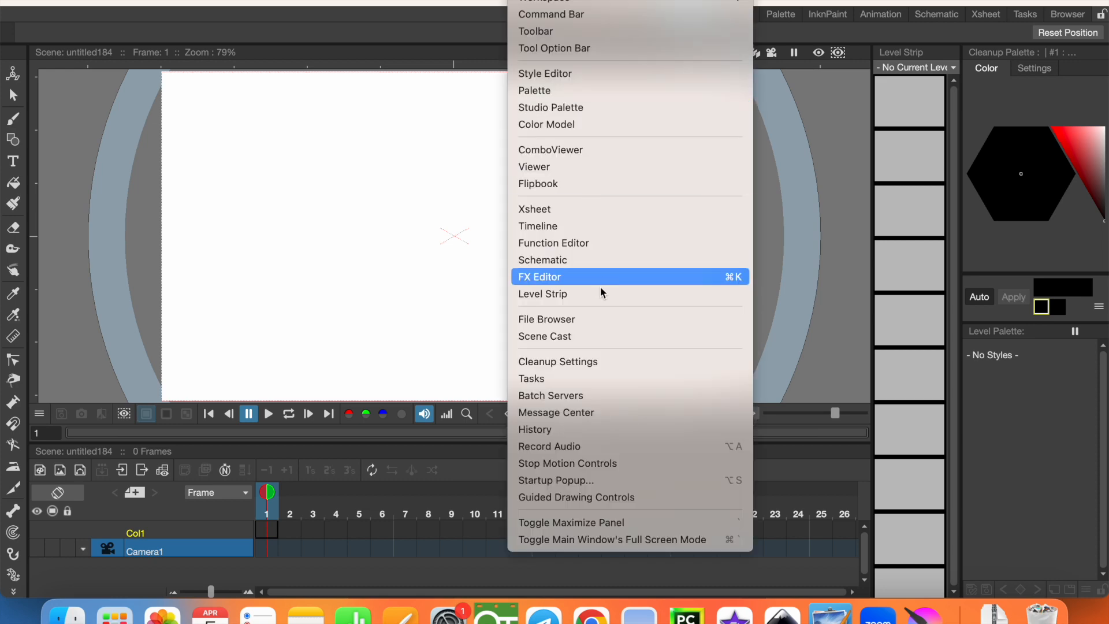
# Step: Show the File Browser panel and browse into the drawings folder
pyautogui.click(547, 319)
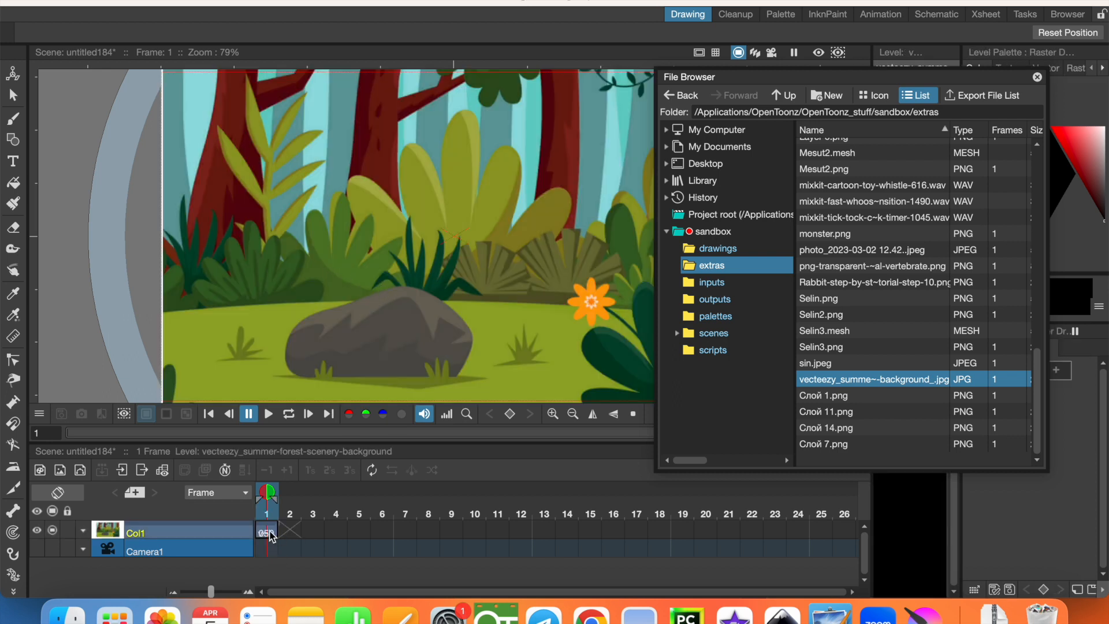
pyautogui.click(716, 248)
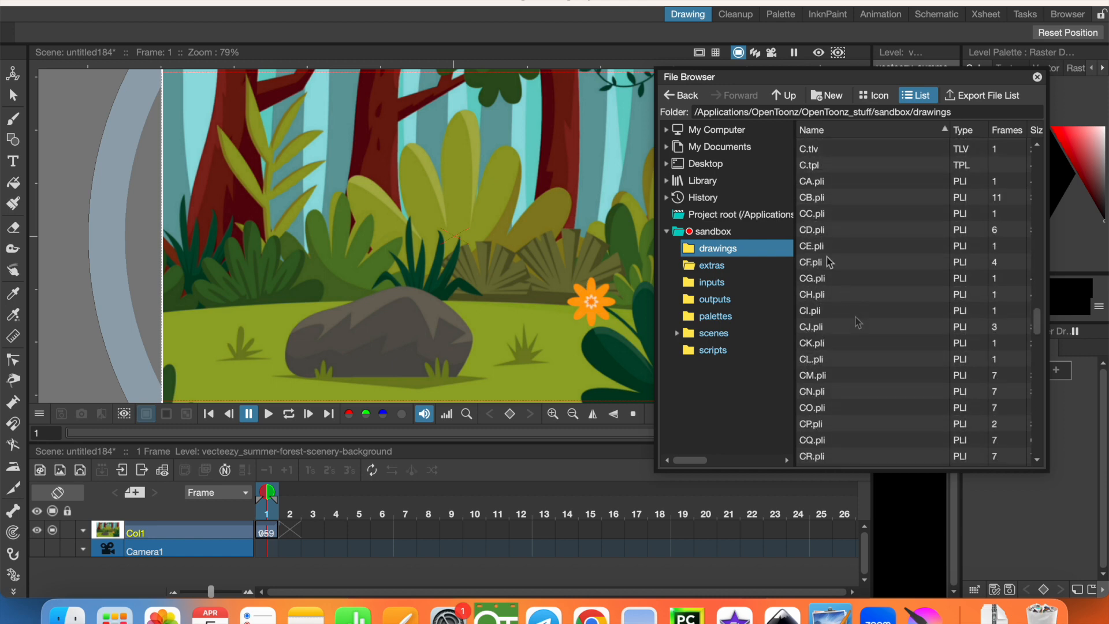
# Step: Load CD.pli into Col2, hold Col1 through frame 40, and select the six squirrel cells
pyautogui.doubleClick(811, 228)
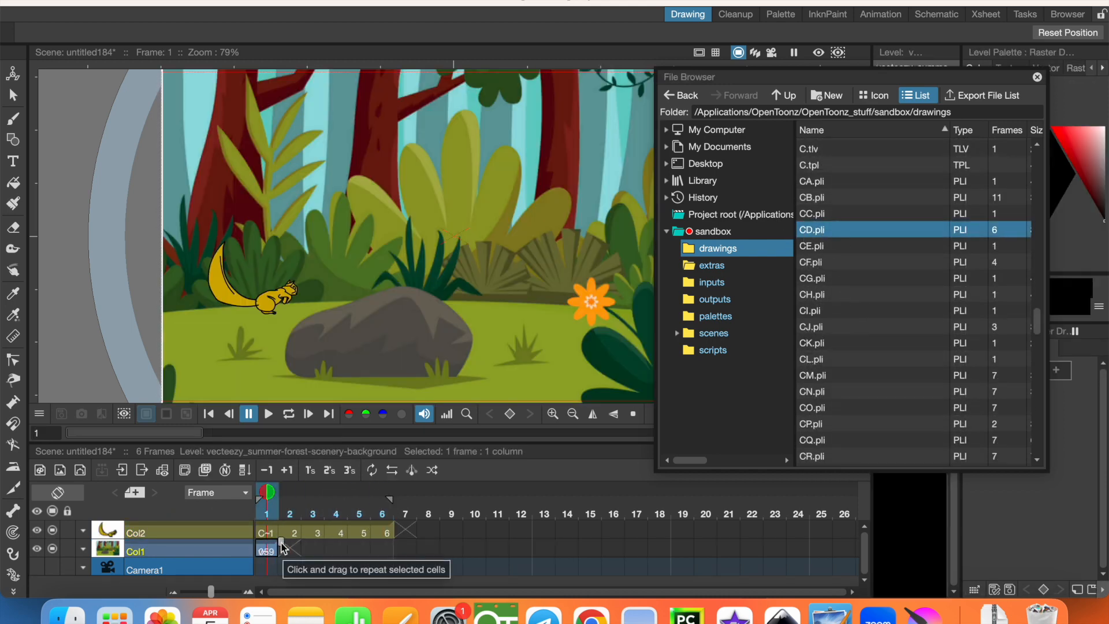
pyautogui.moveTo(279, 550); pyautogui.dragTo(855, 549)
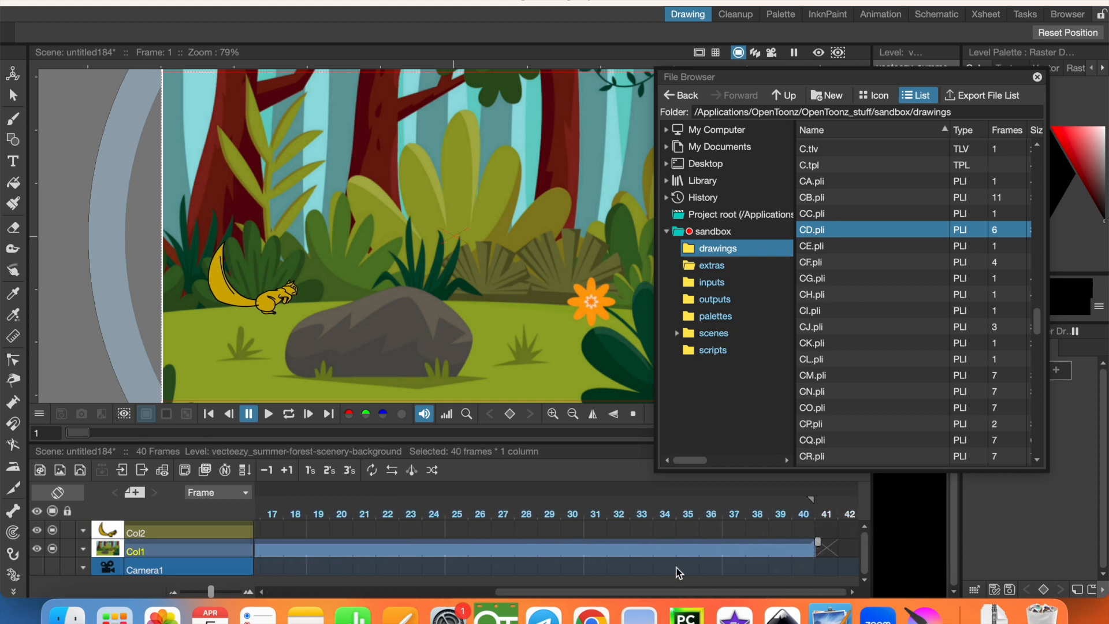
pyautogui.doubleClick(811, 229)
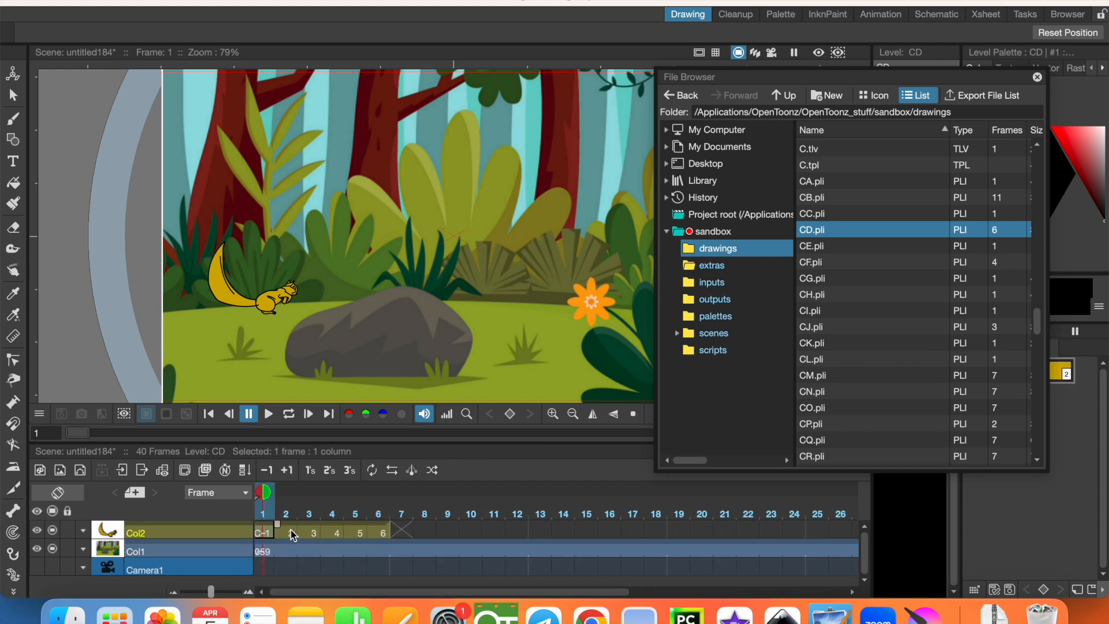
pyautogui.moveTo(291, 531); pyautogui.dragTo(388, 531)
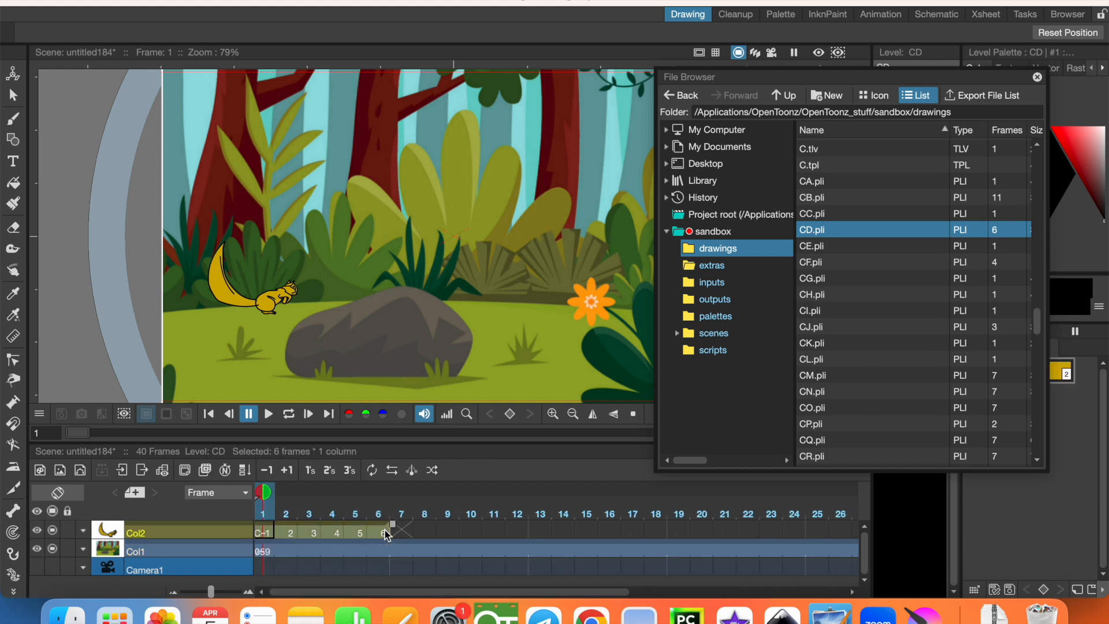
# Step: Apply Step to the selected Col2 cells so each drawing holds eight frames across 48
pyautogui.rightClick(386, 534)
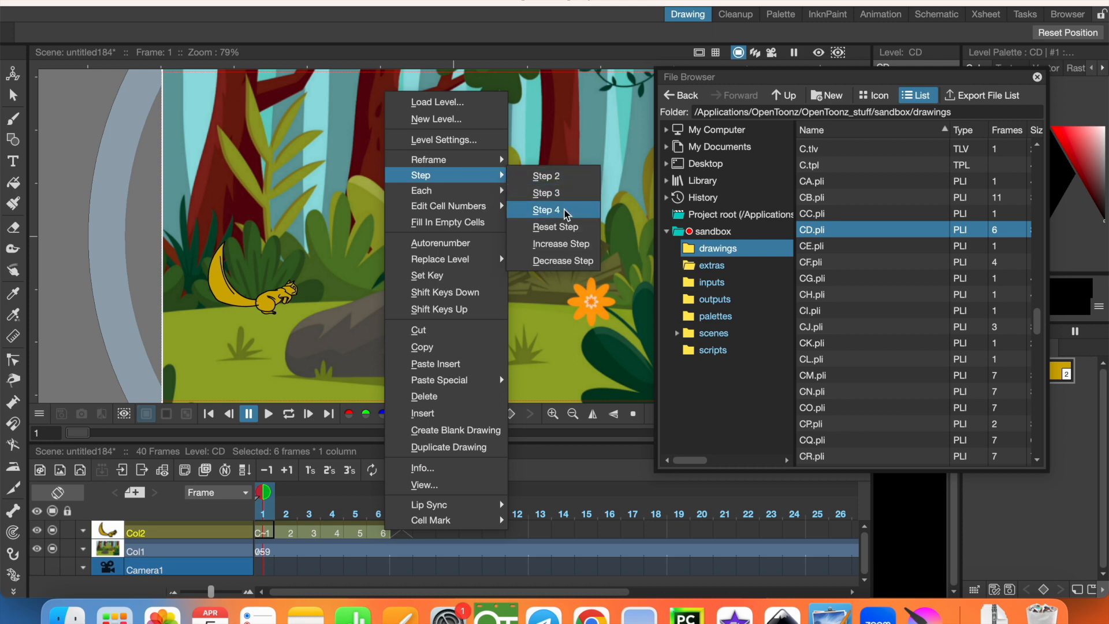
pyautogui.click(547, 209)
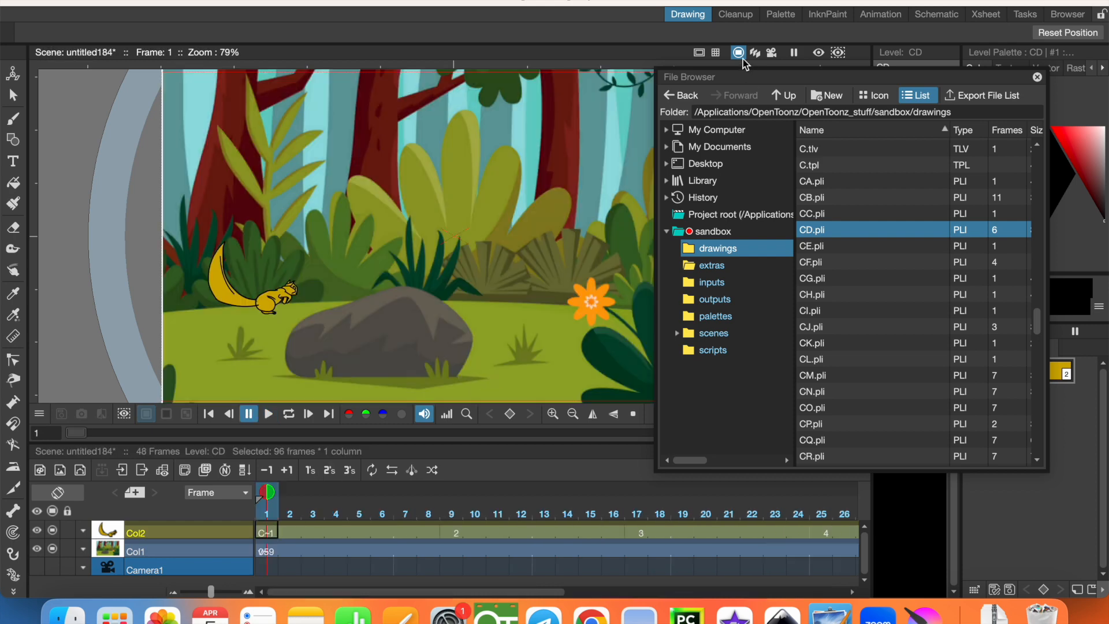
pyautogui.click(1036, 77)
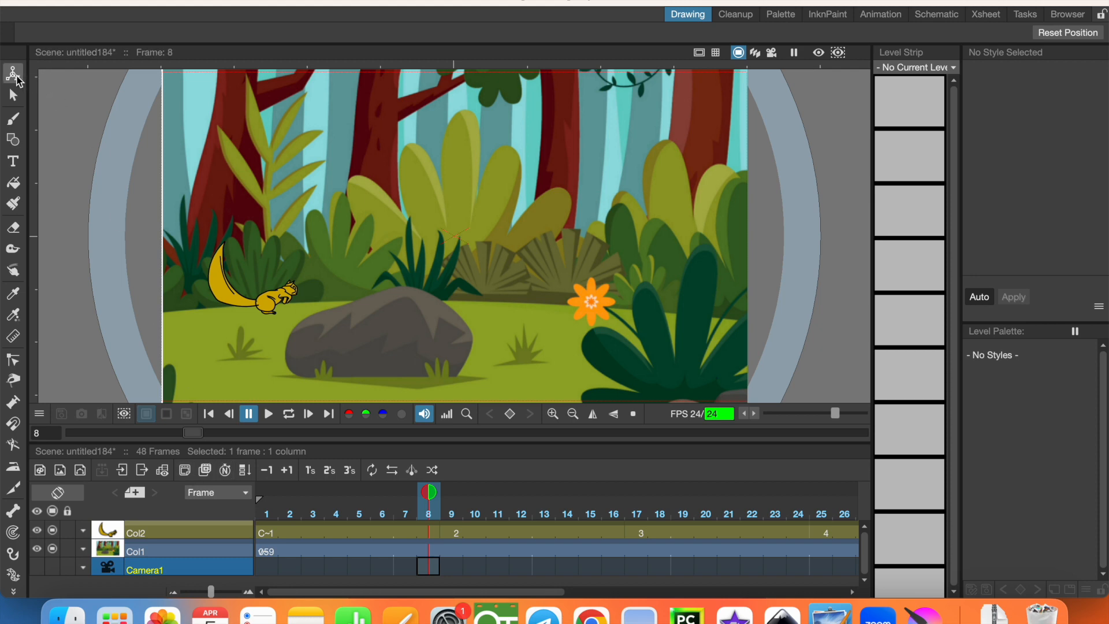
# Step: Activate the Animate tool and set its transform type to Scale
pyautogui.click(13, 73)
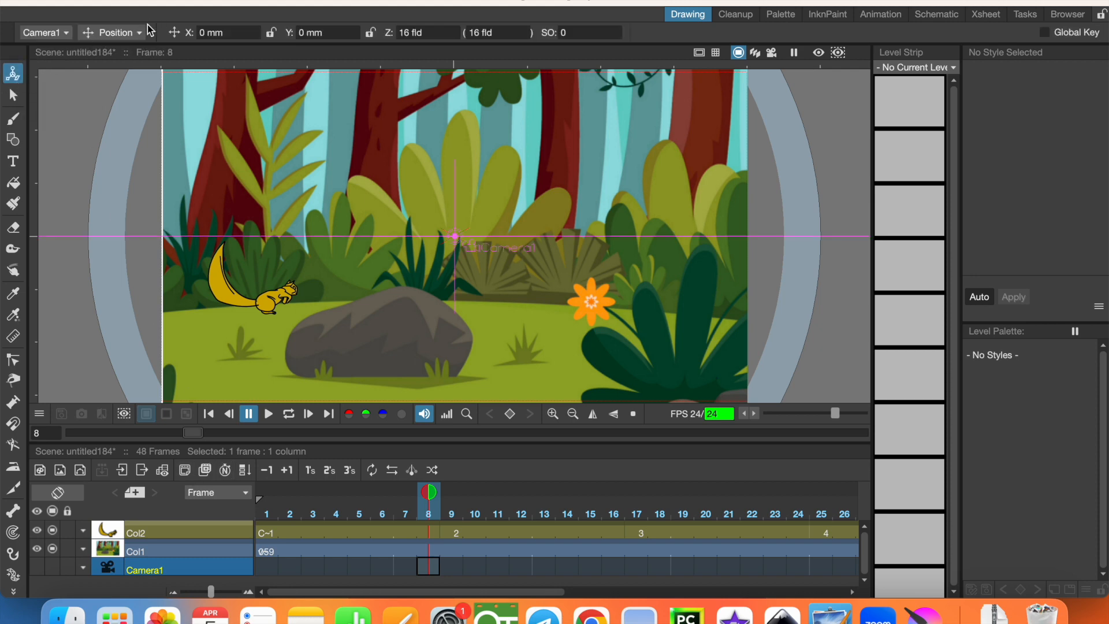
pyautogui.click(111, 33)
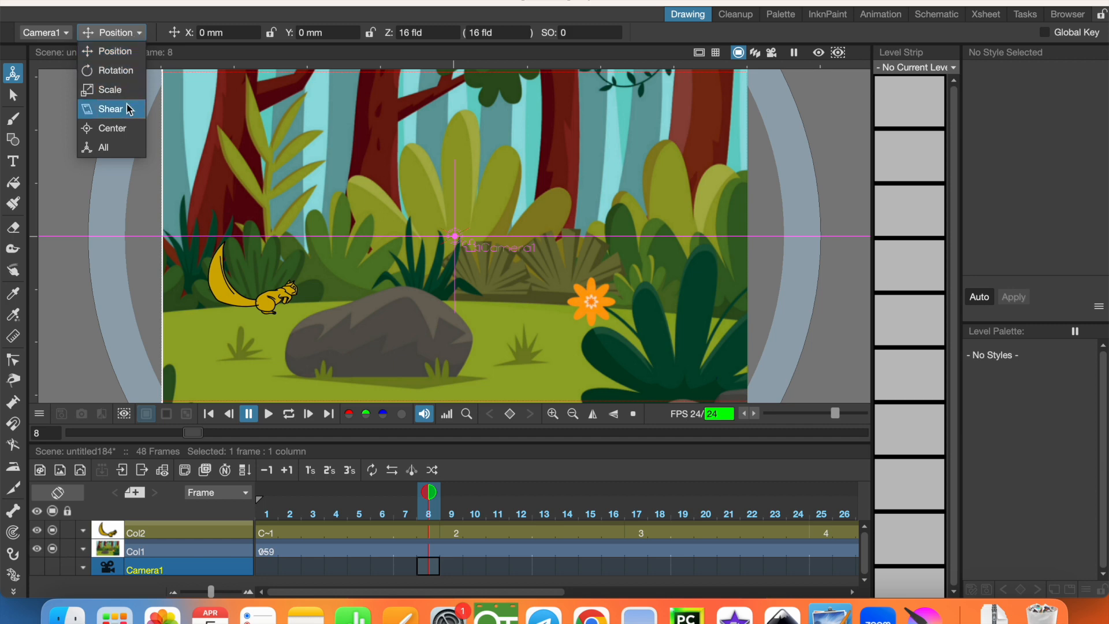
pyautogui.moveTo(111, 89)
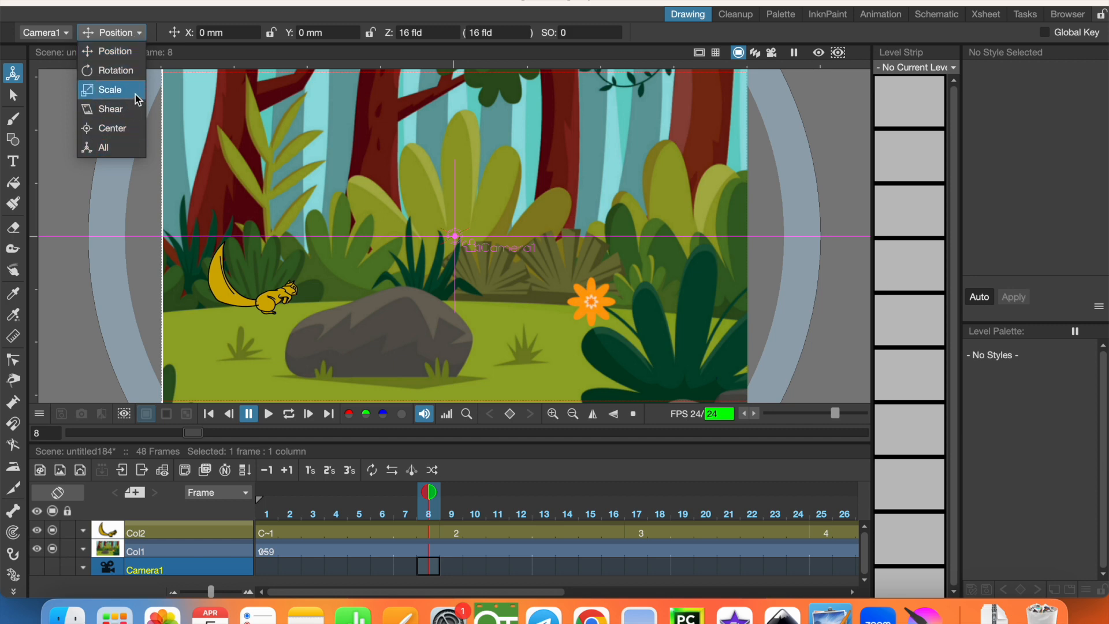
pyautogui.click(109, 89)
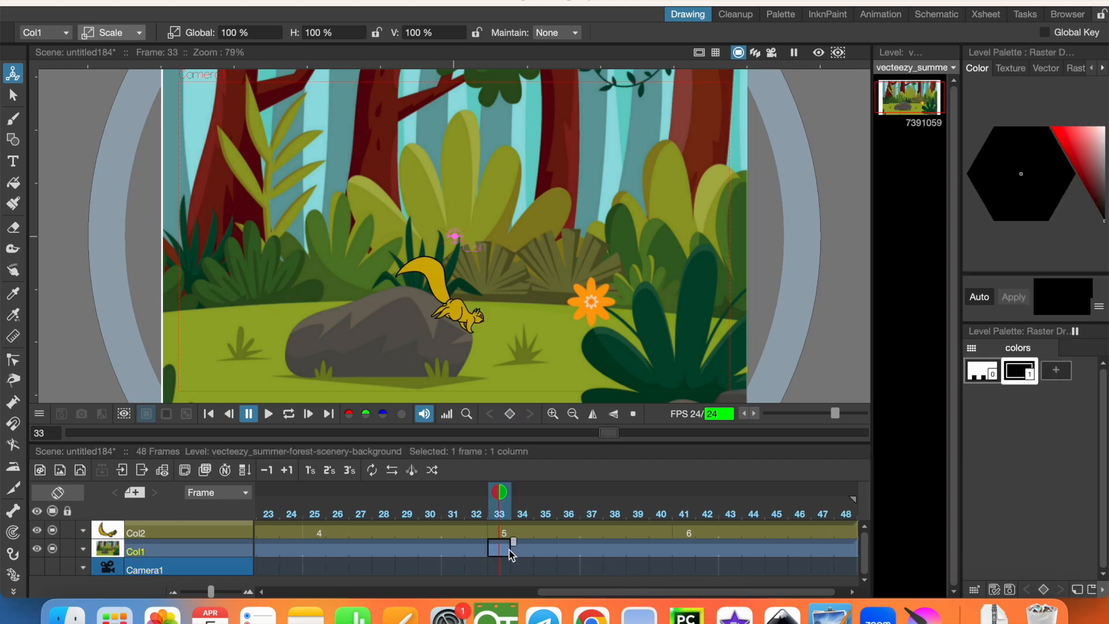
pyautogui.moveTo(517, 307)
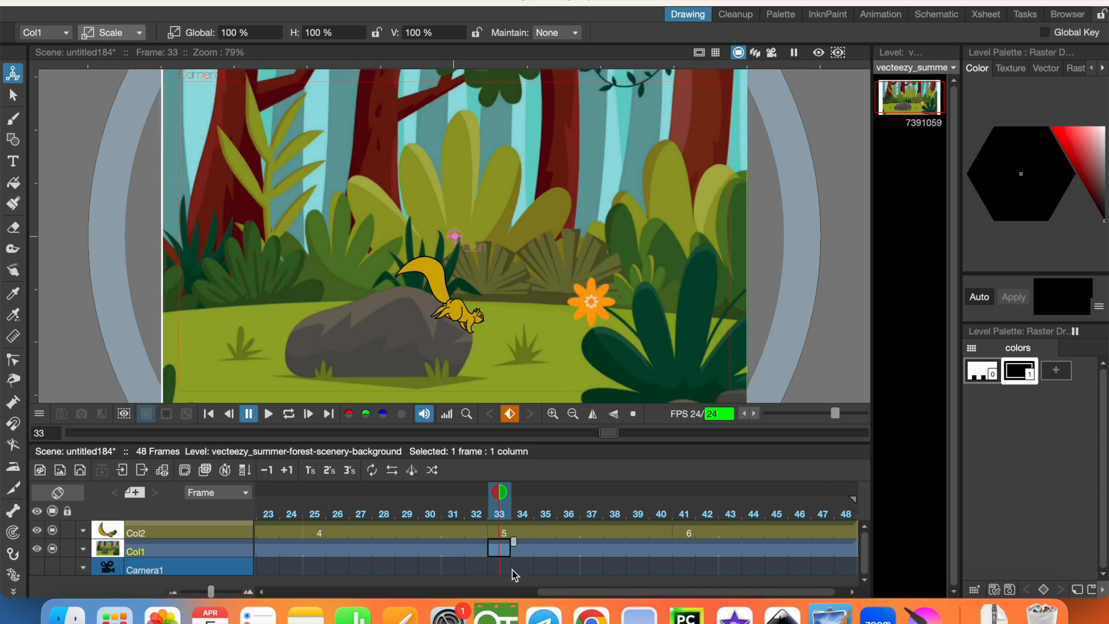
# Step: Select the Camera1 cell at frame 33 and switch the Animate type to Position
pyautogui.click(499, 566)
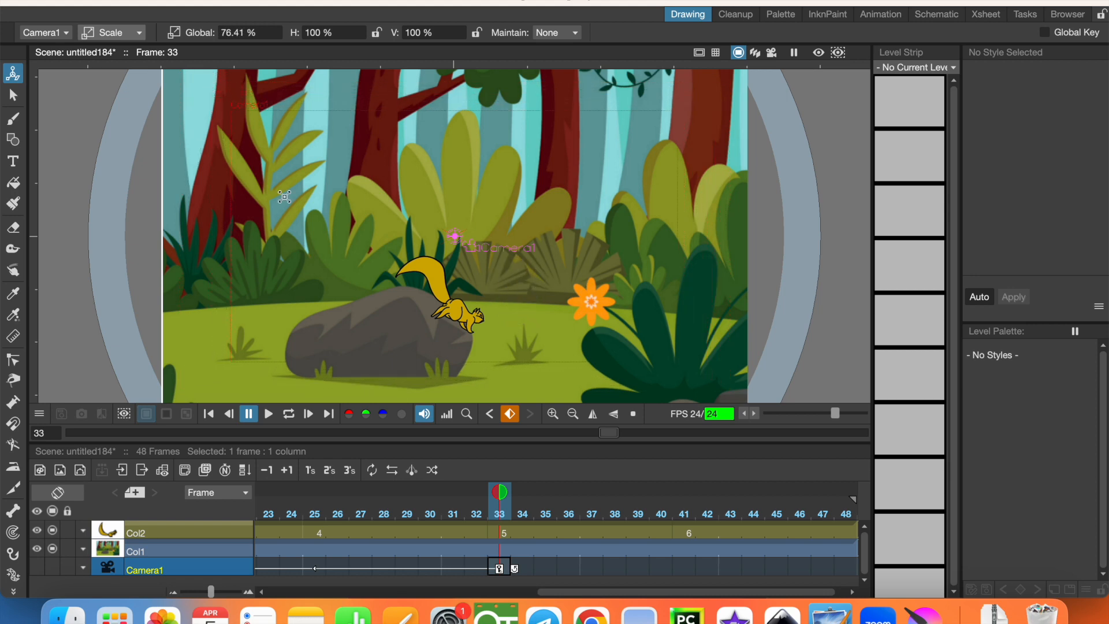
pyautogui.click(110, 32)
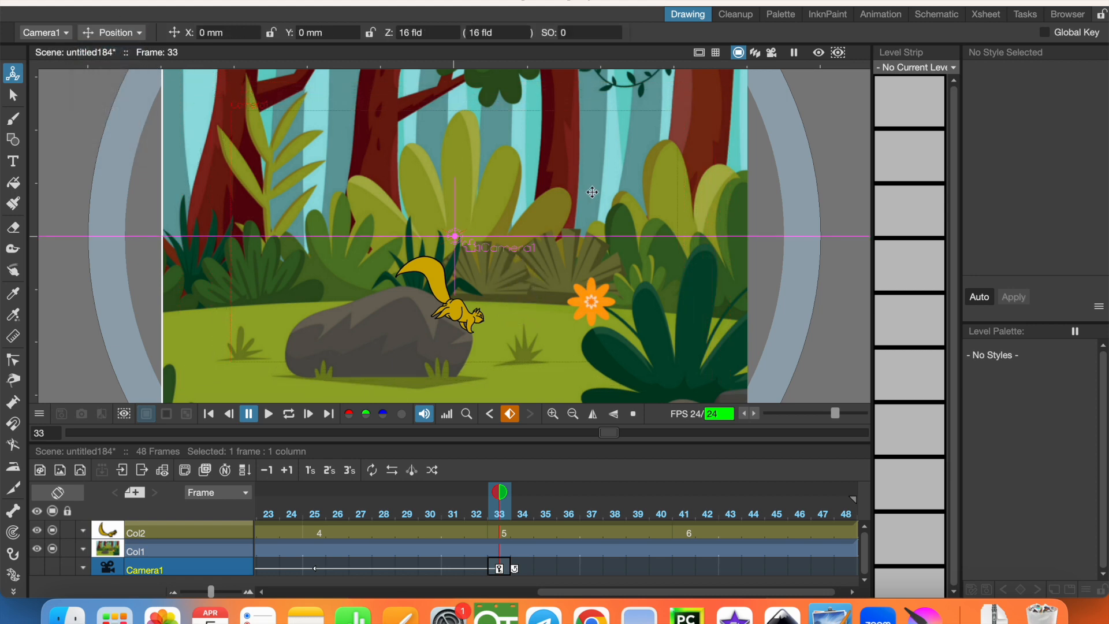